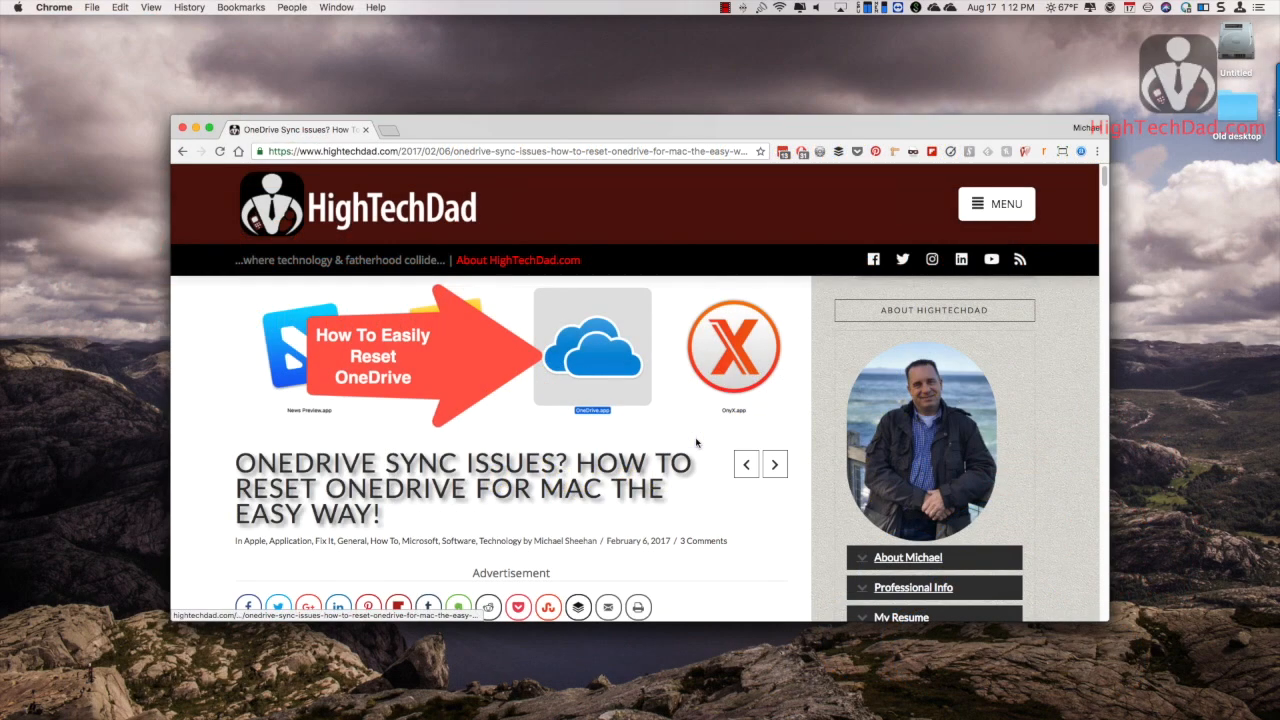
Scroll the HighTechDad article down past the intro to the bulleted list of OneDrive errors
scroll(down, 3)
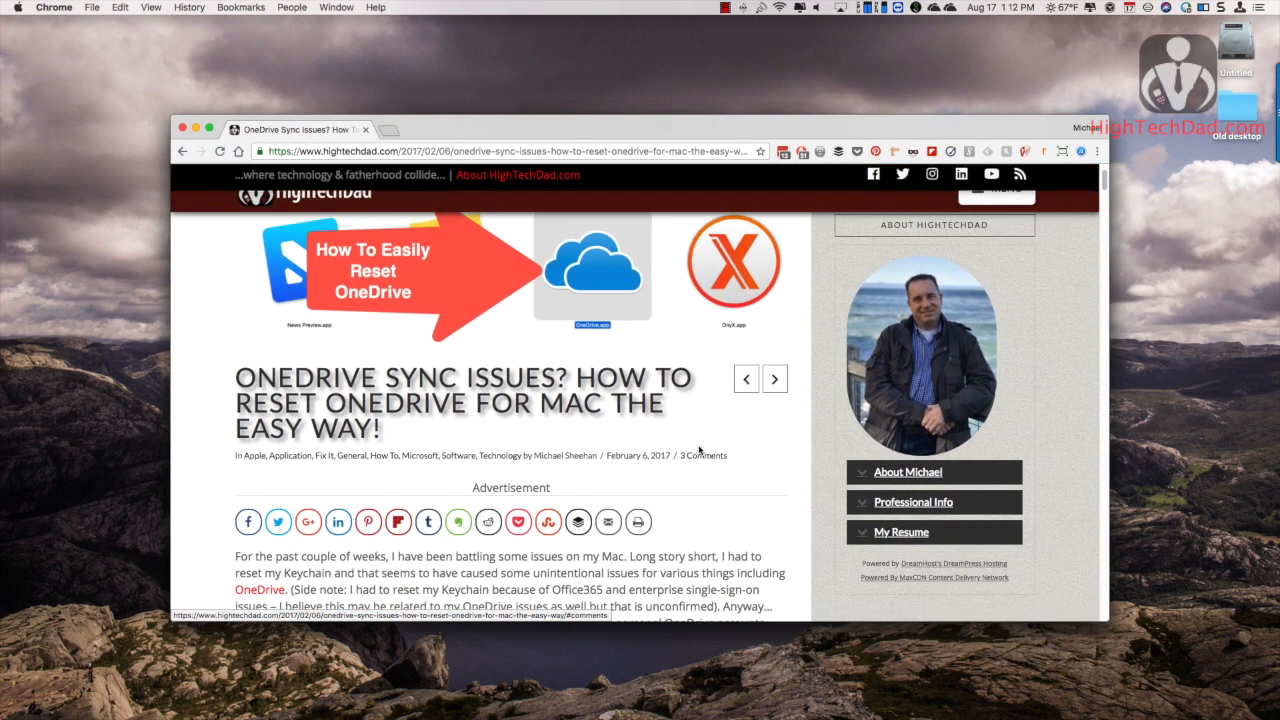
scroll(down, 3)
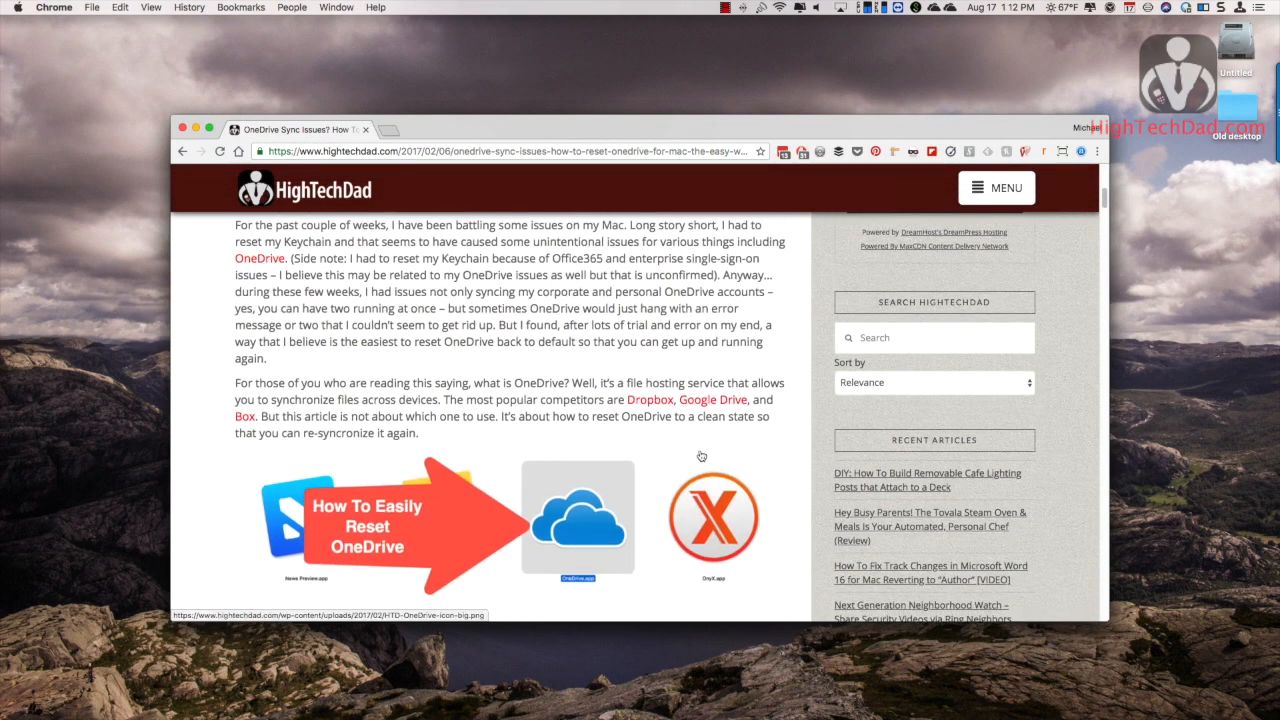
scroll(down, 3)
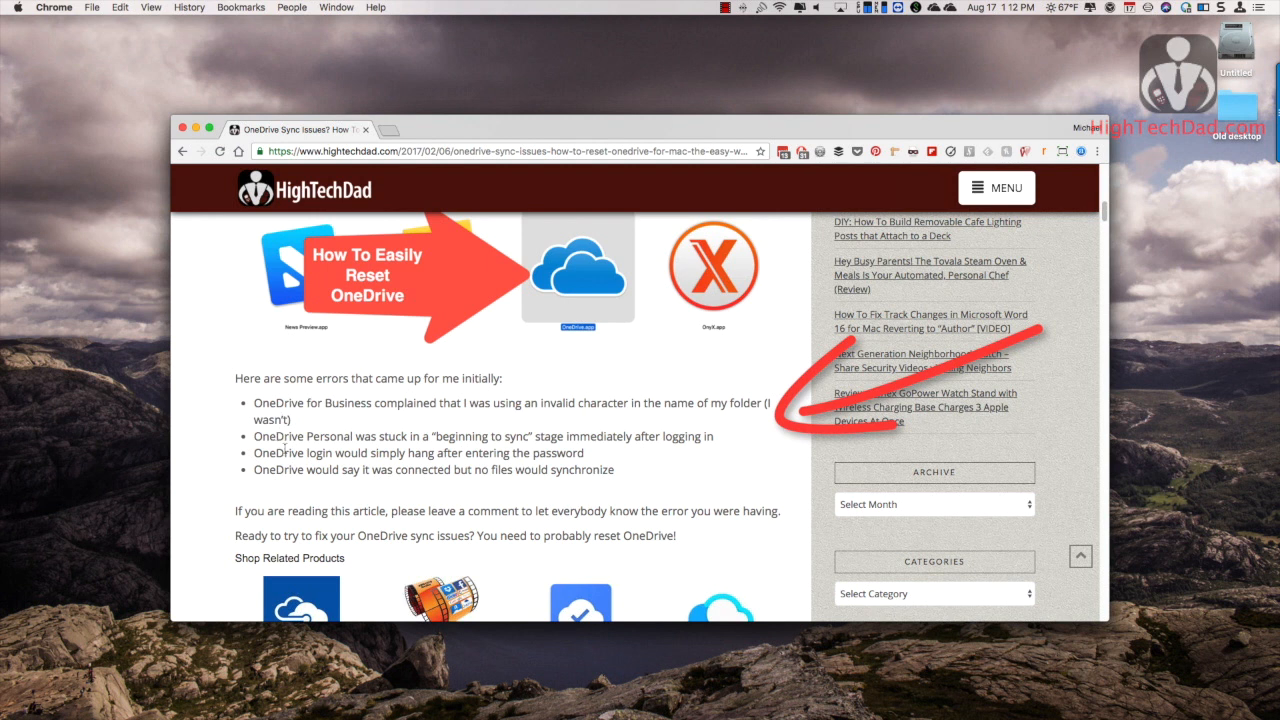
scroll(down, 3)
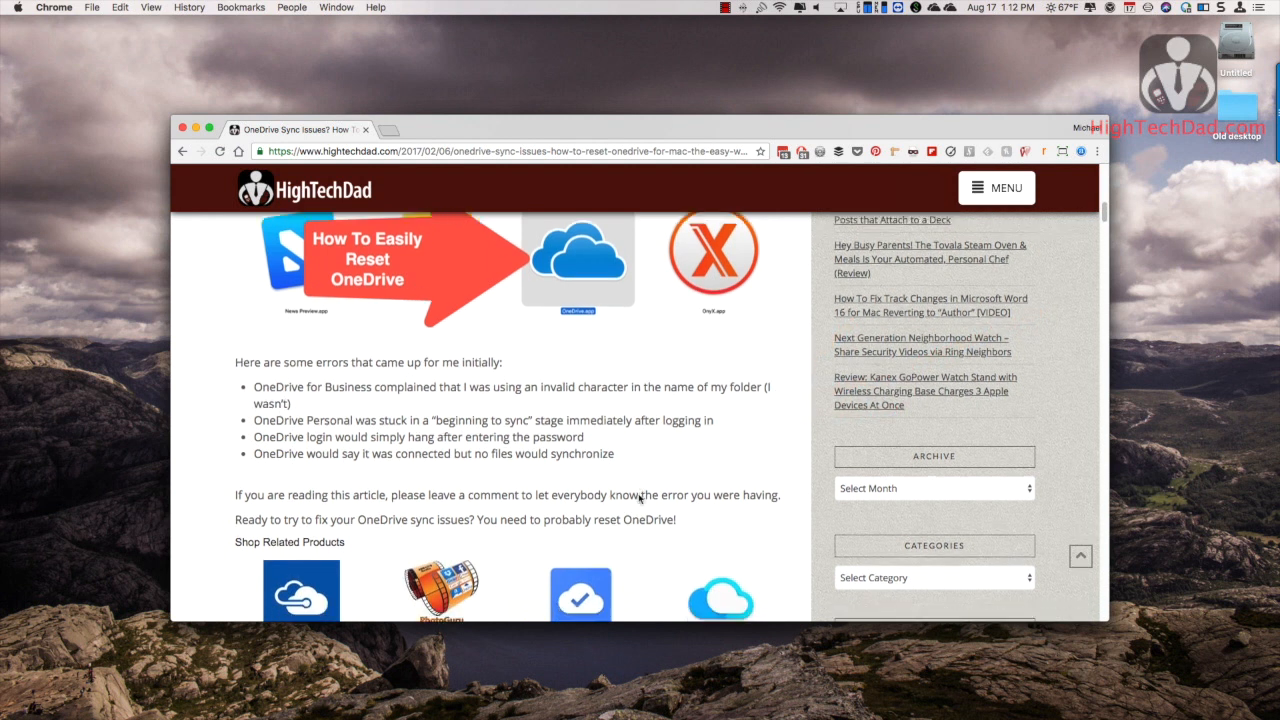
scroll(down, 3)
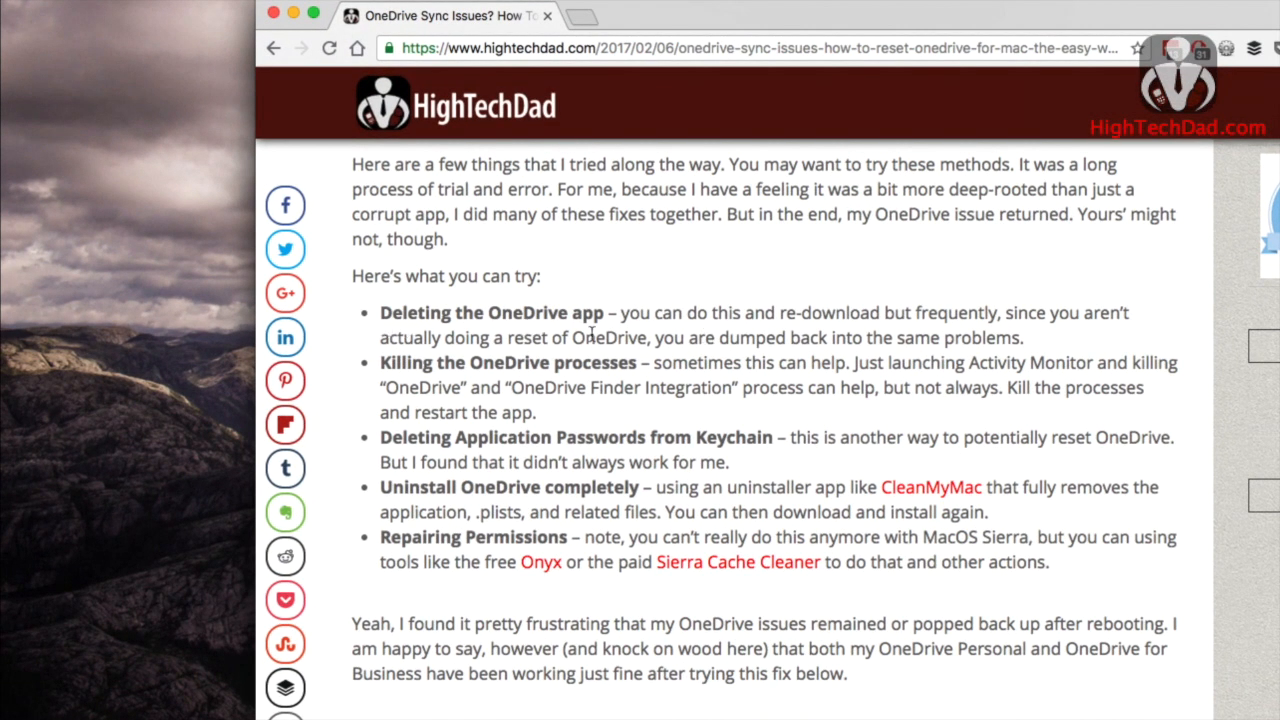
mouse_move(594, 392)
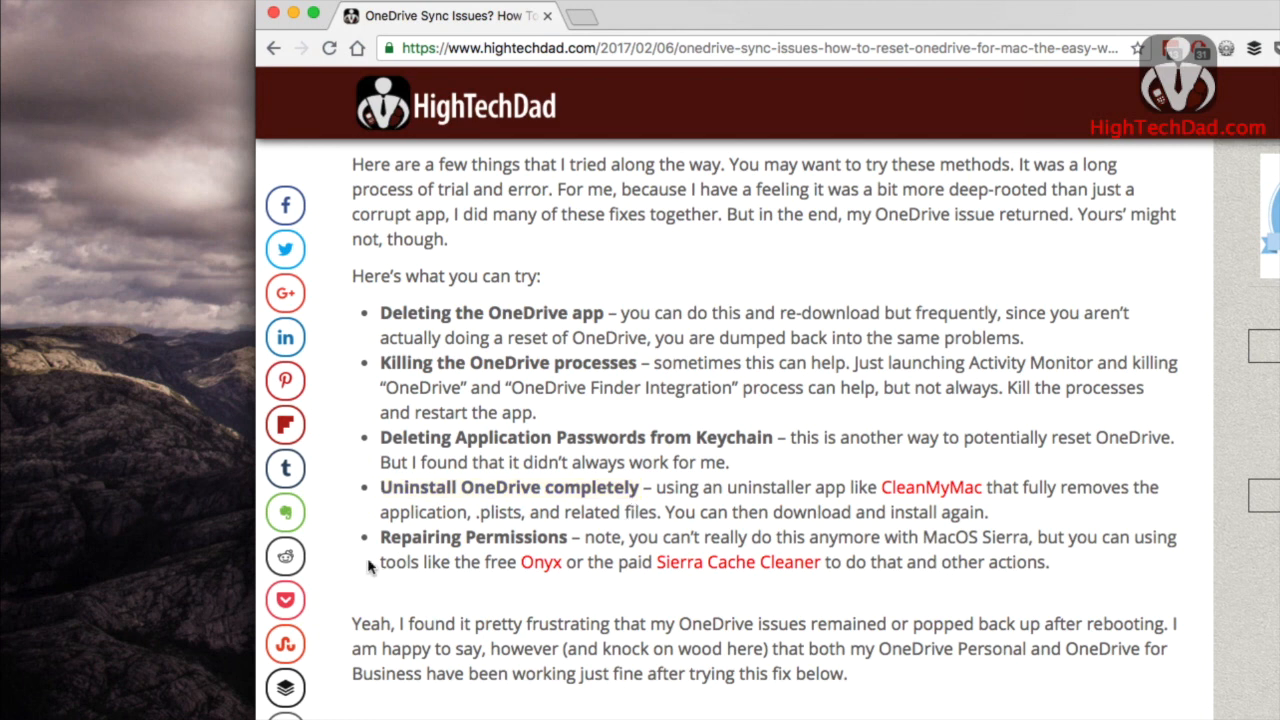
mouse_move(612, 560)
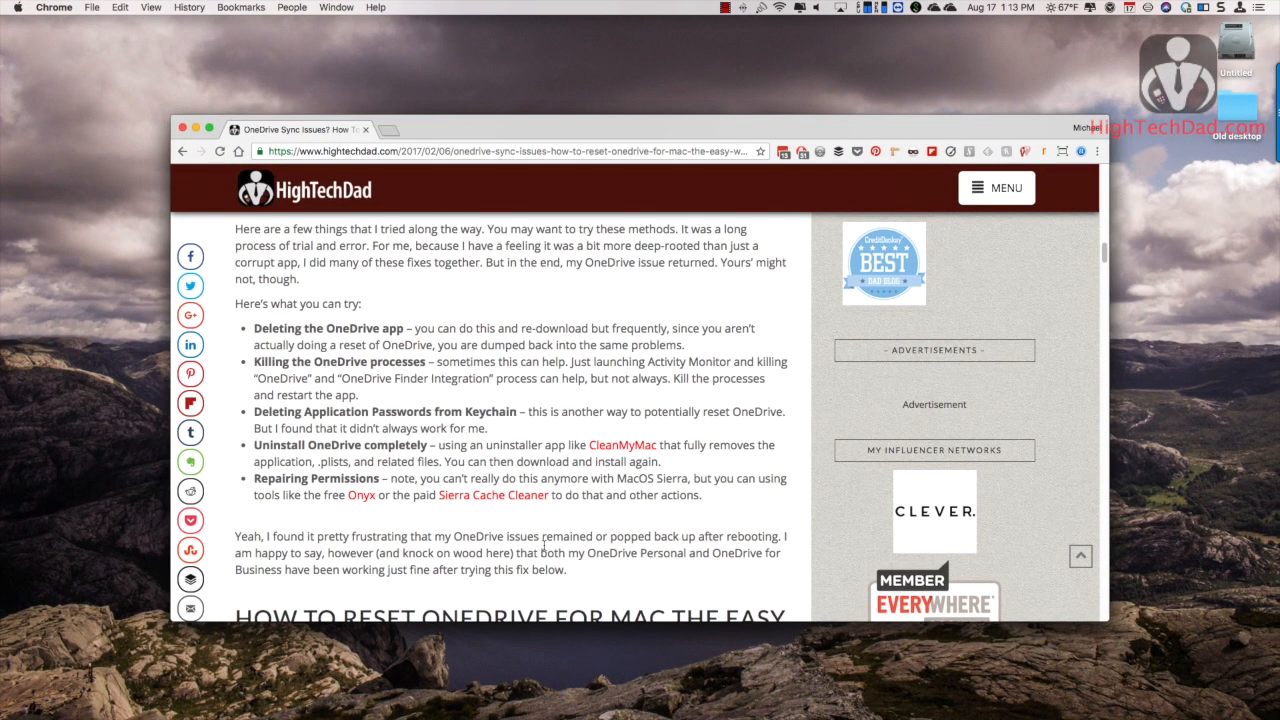
Scroll to the article's 'Here's what you can try' list of fixes
scroll(down, 3)
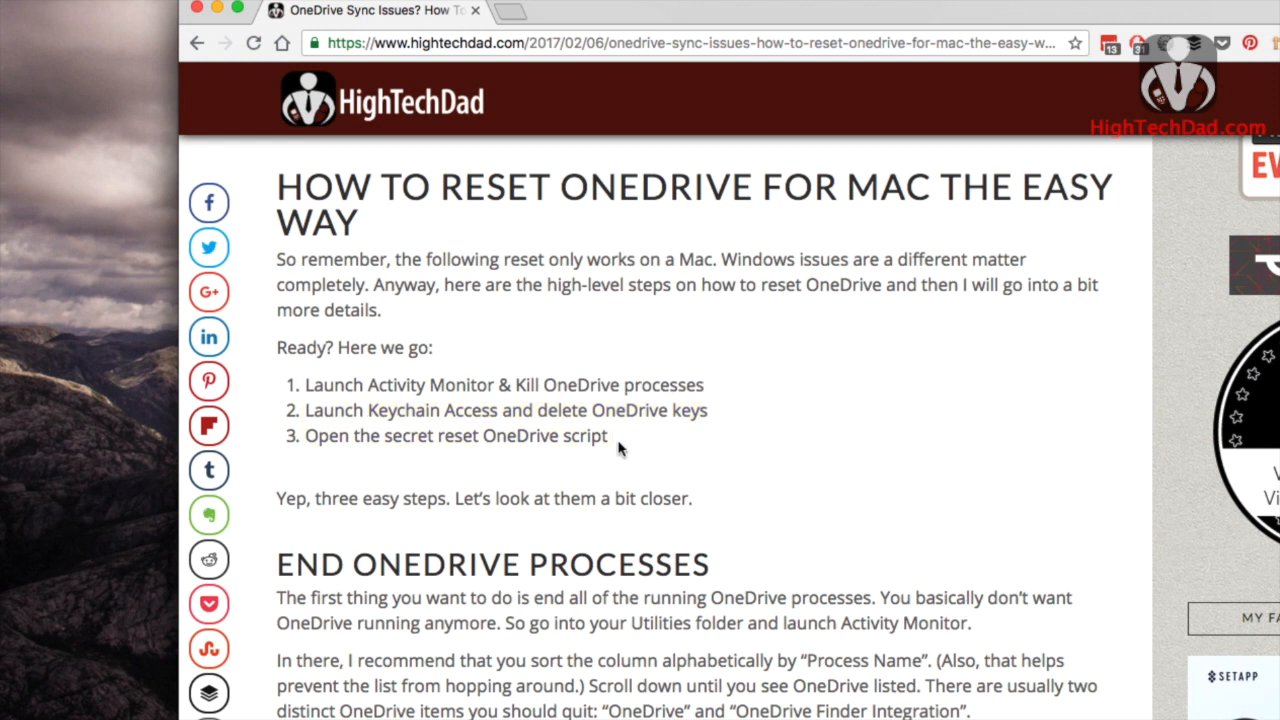
mouse_move(782, 570)
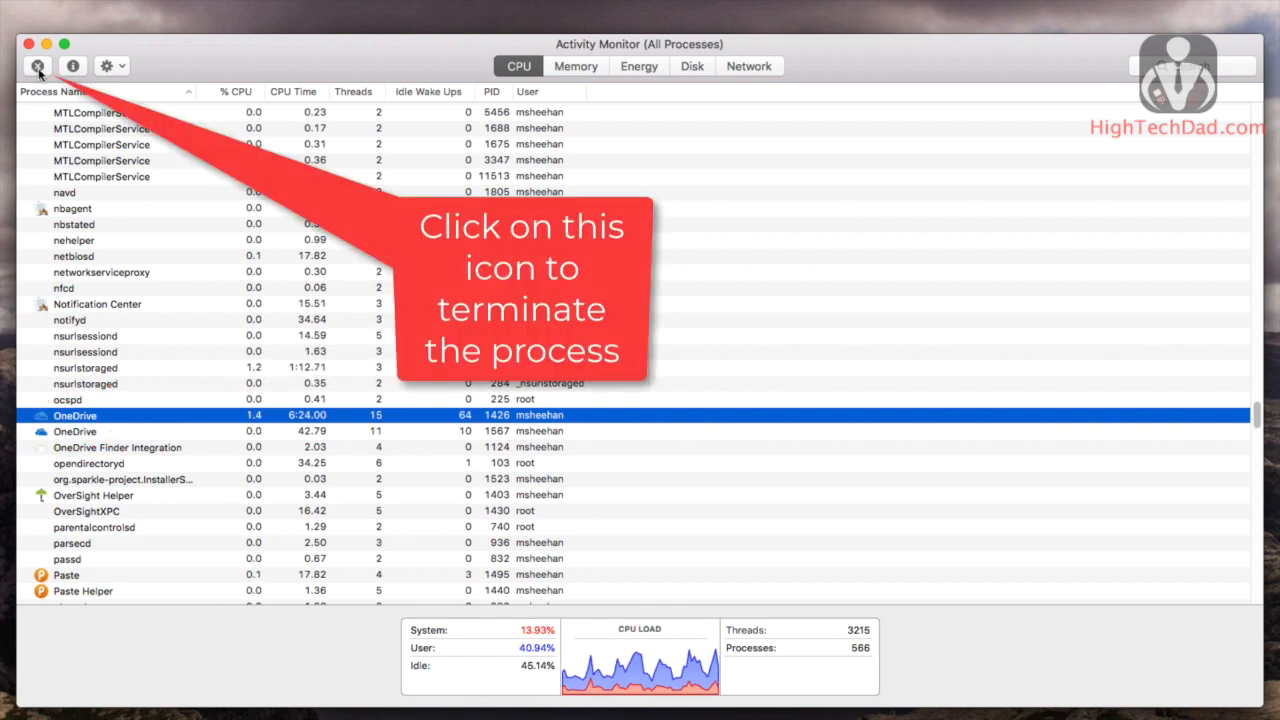
Request quitting the two OneDrive processes in Activity Monitor, cancelling each confirmation
click(38, 66)
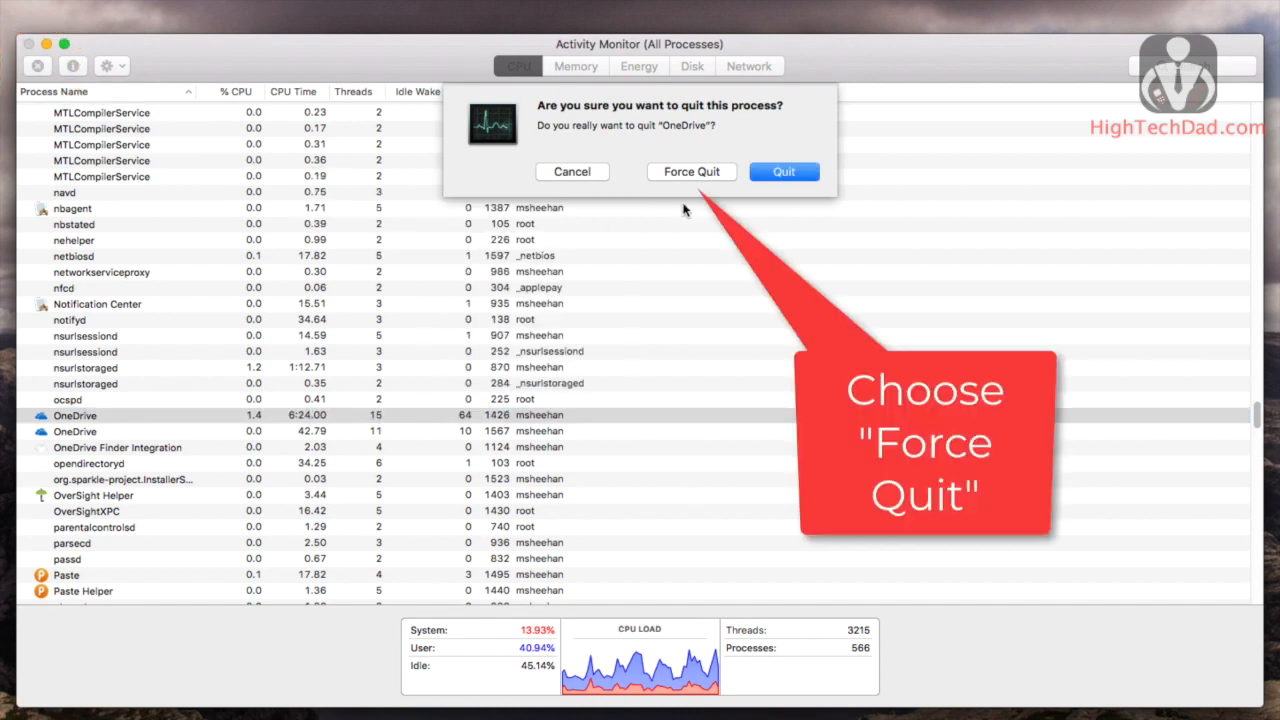
mouse_move(688, 176)
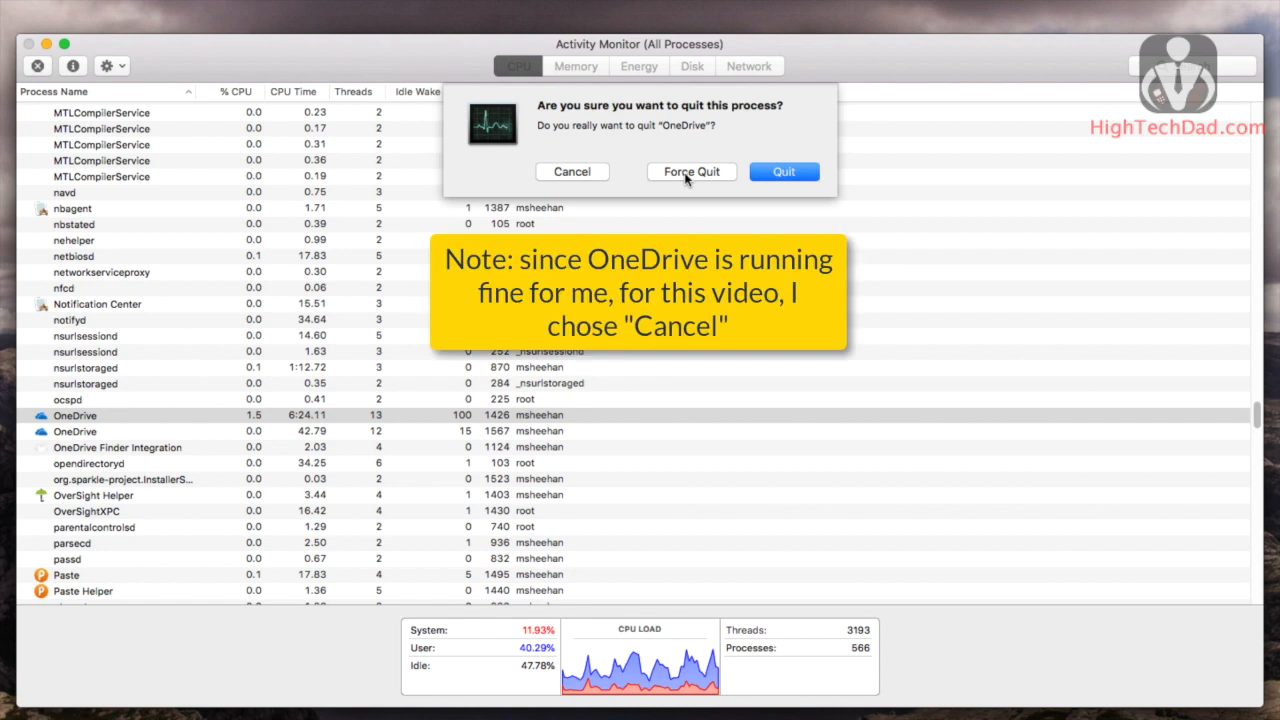
click(572, 172)
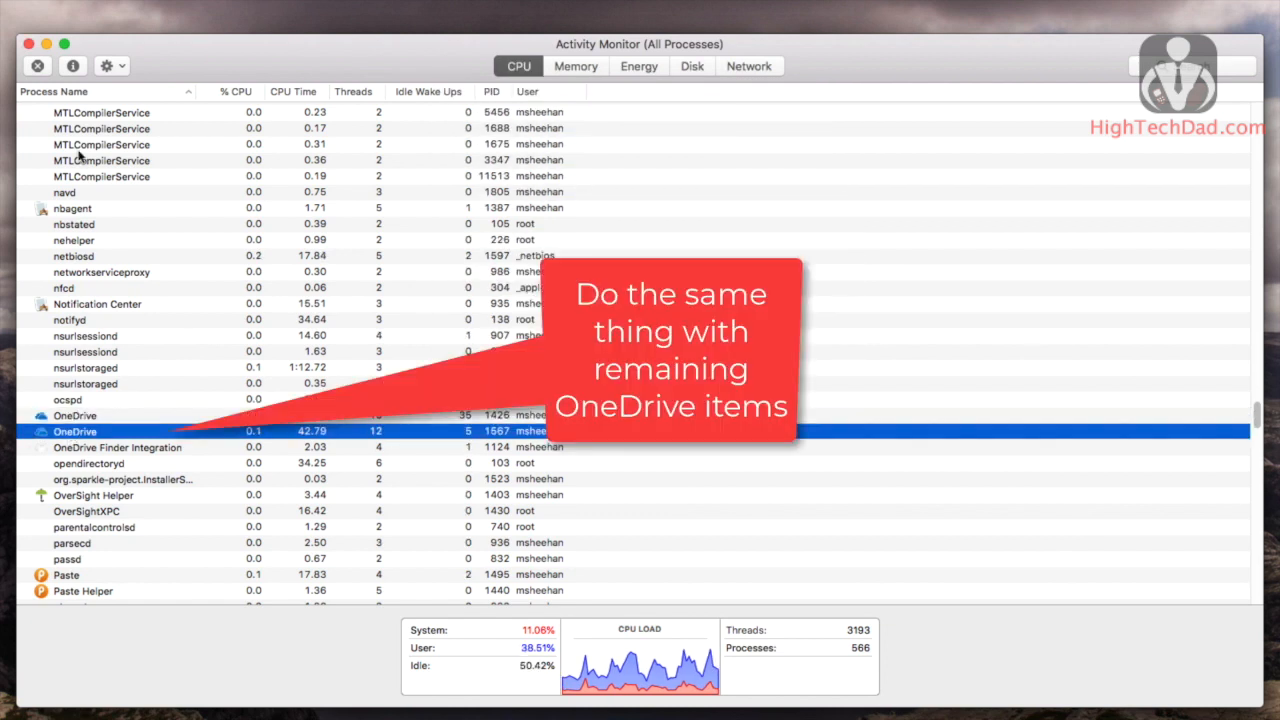
click(38, 66)
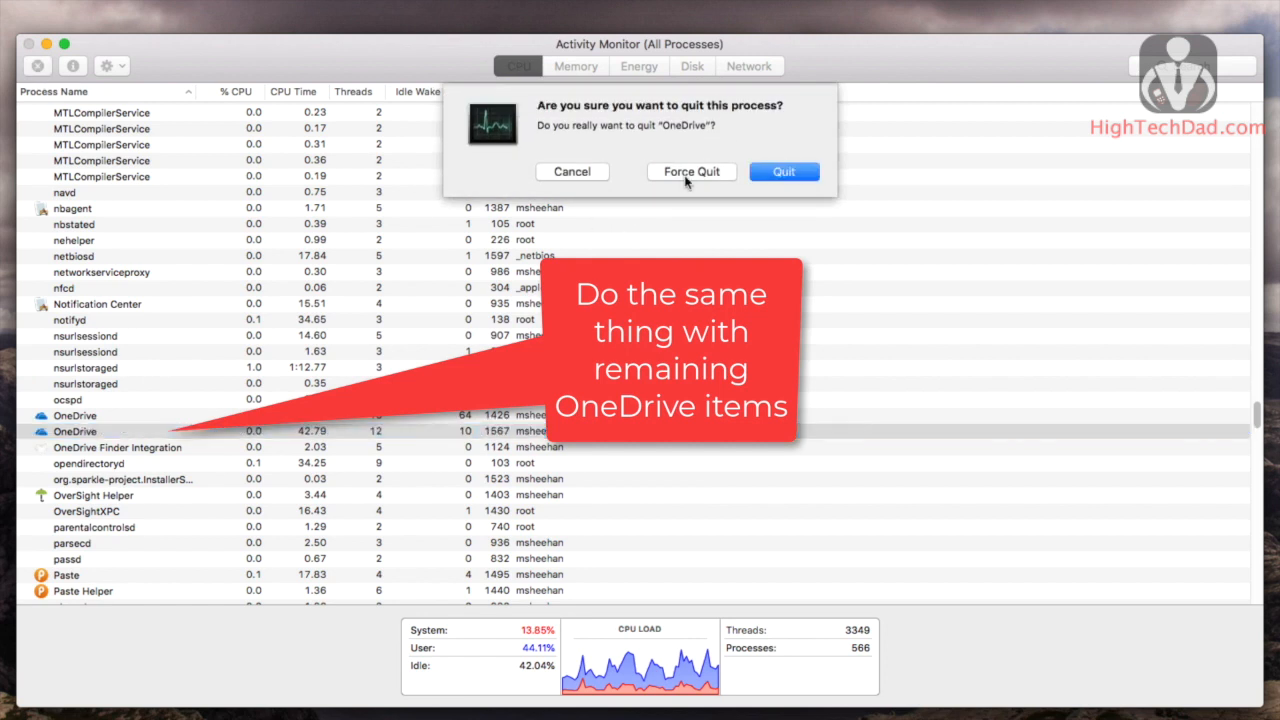
click(692, 172)
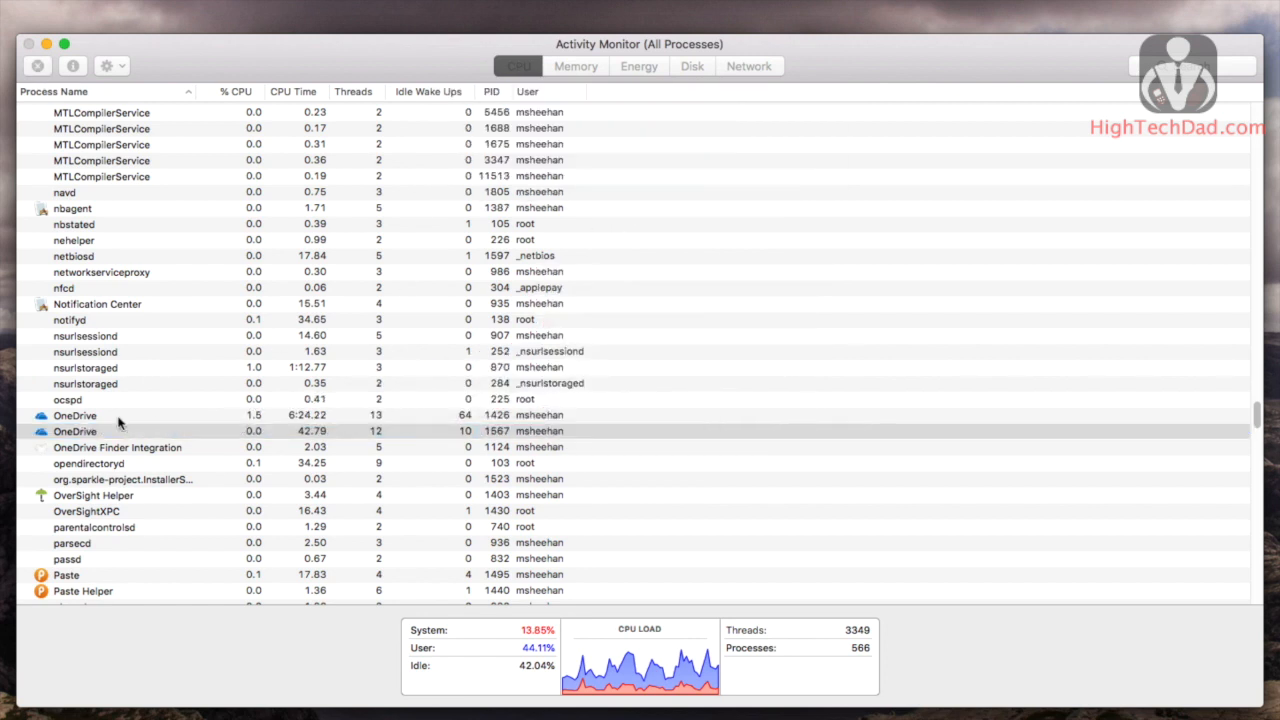
Select the OneDrive Finder Integration process and force it to quit
click(74, 448)
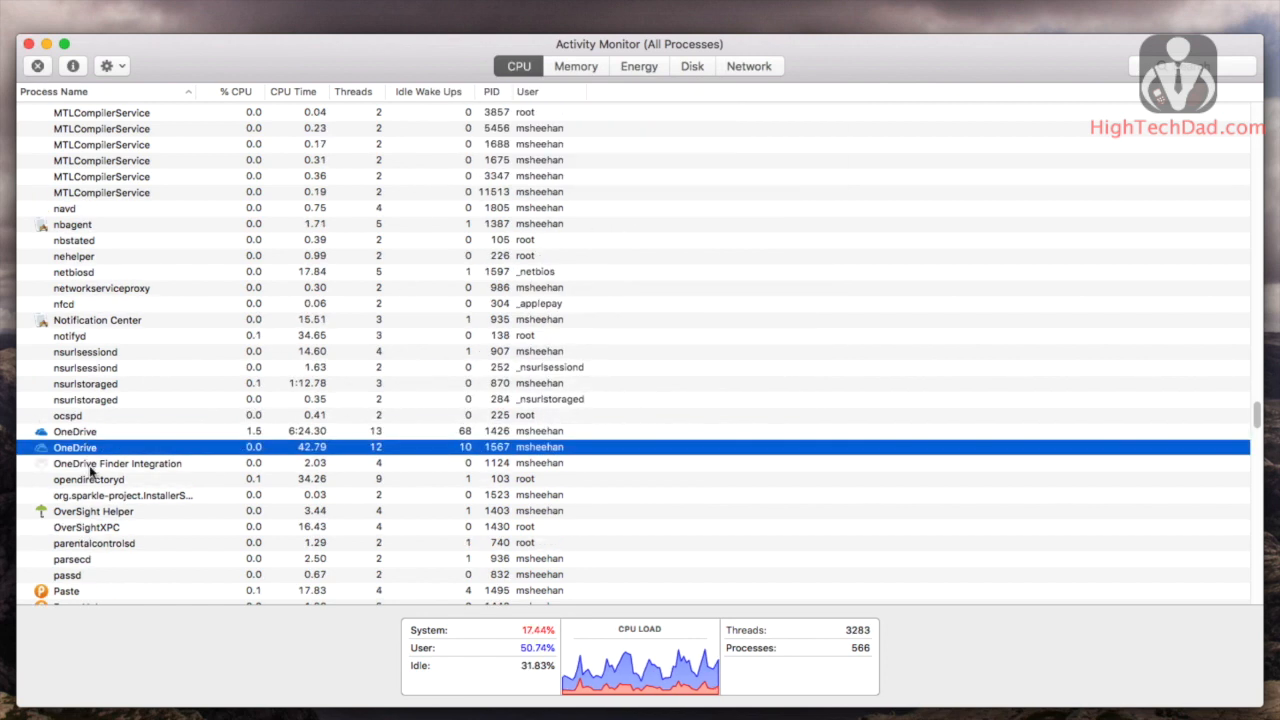
click(118, 464)
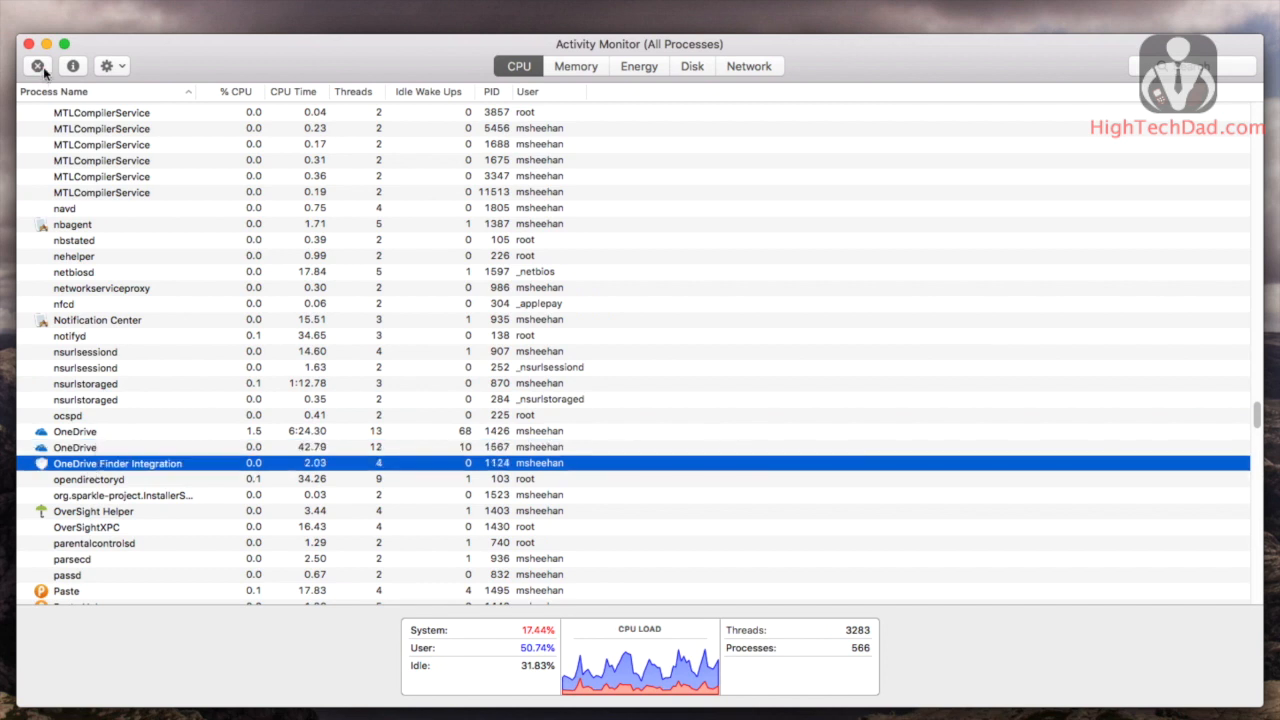
click(36, 66)
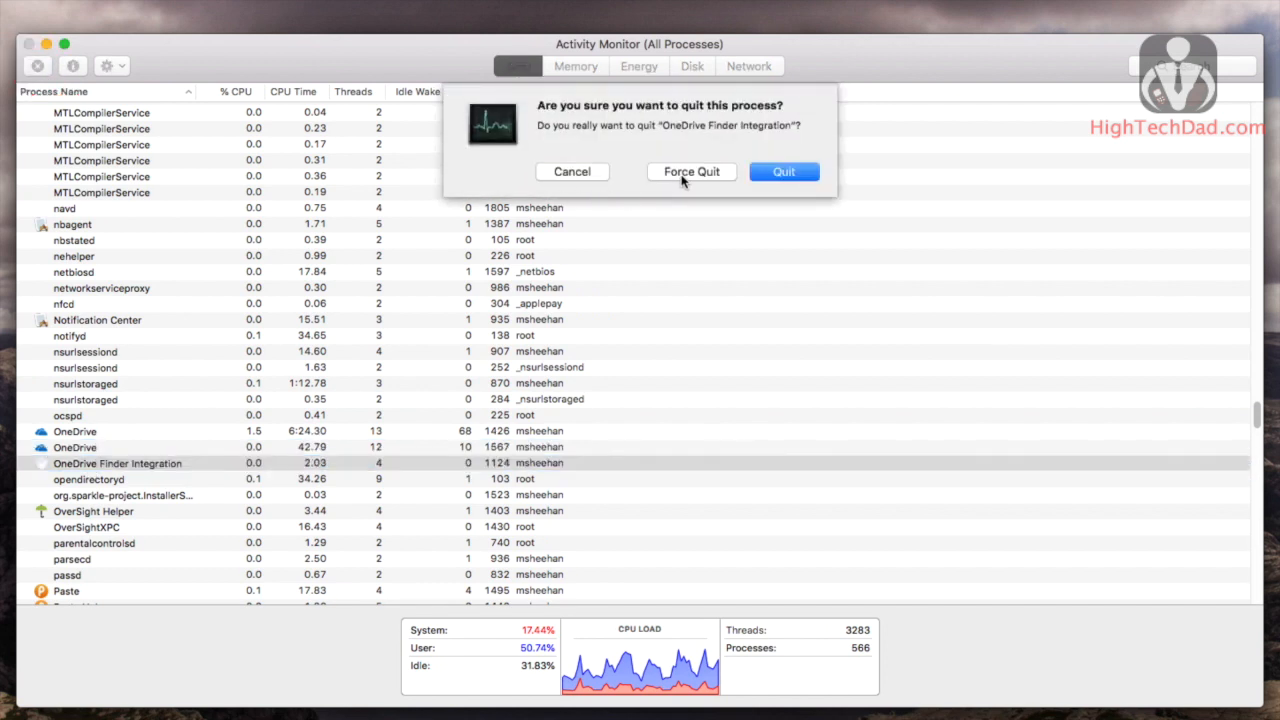
click(572, 172)
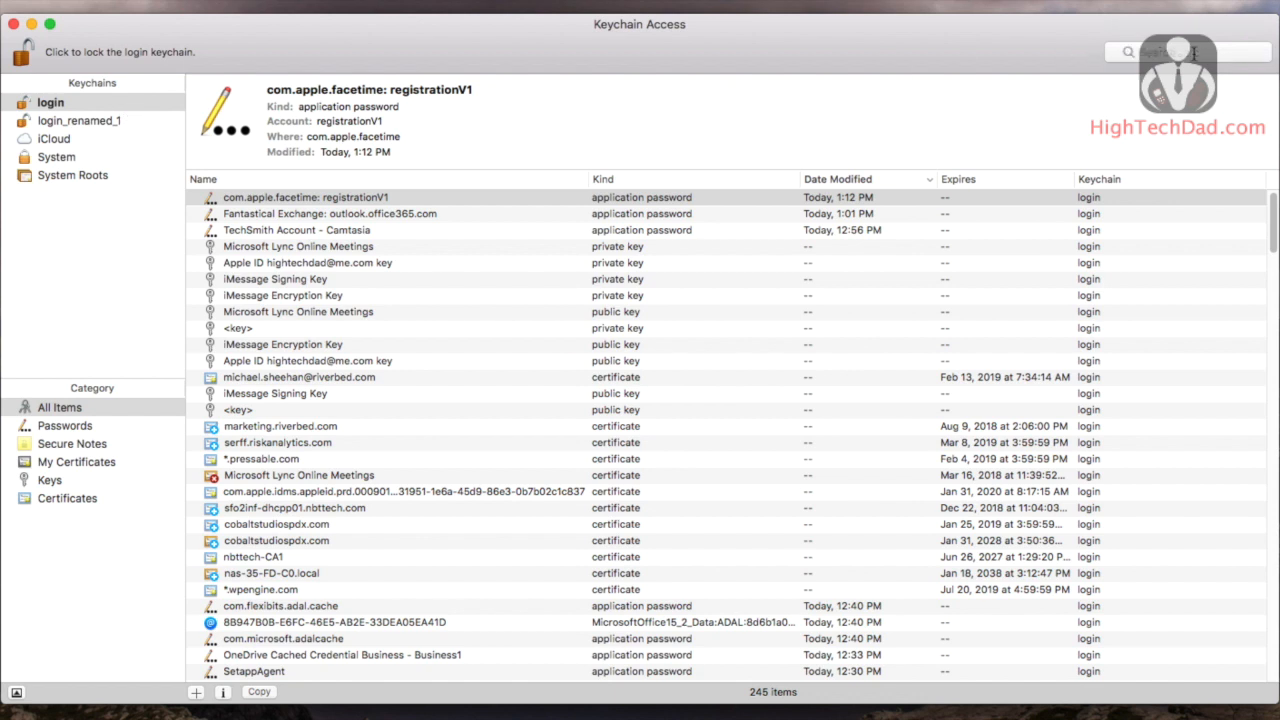
Search the keychain for 'one' and bring up the delete action for the eight OneDrive entries
text(onedrive)
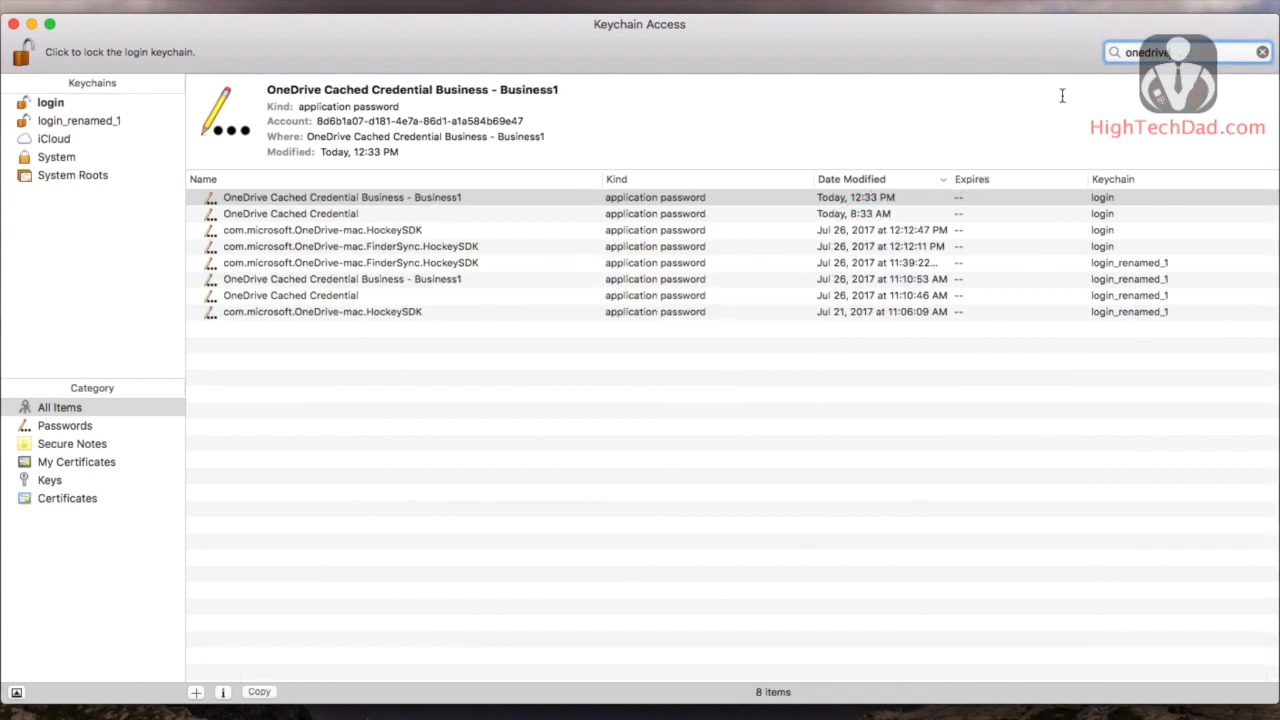
mouse_move(288, 370)
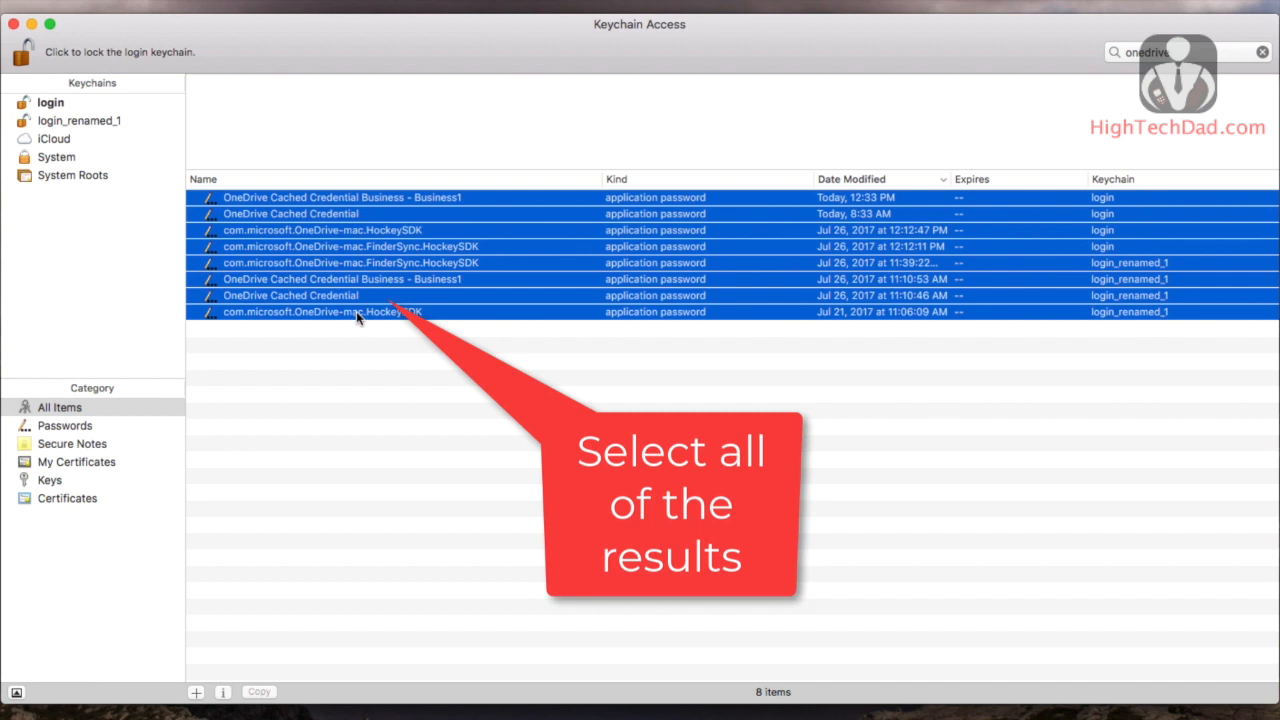
right_click(356, 312)
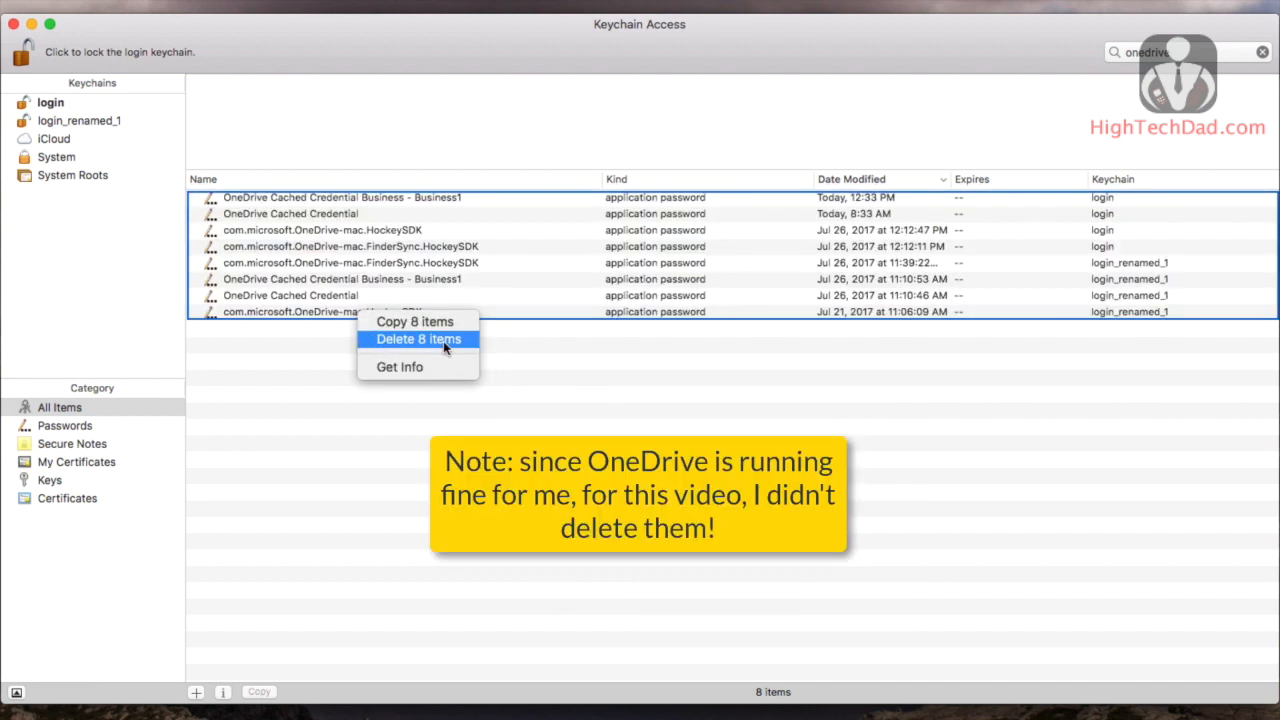
mouse_move(604, 412)
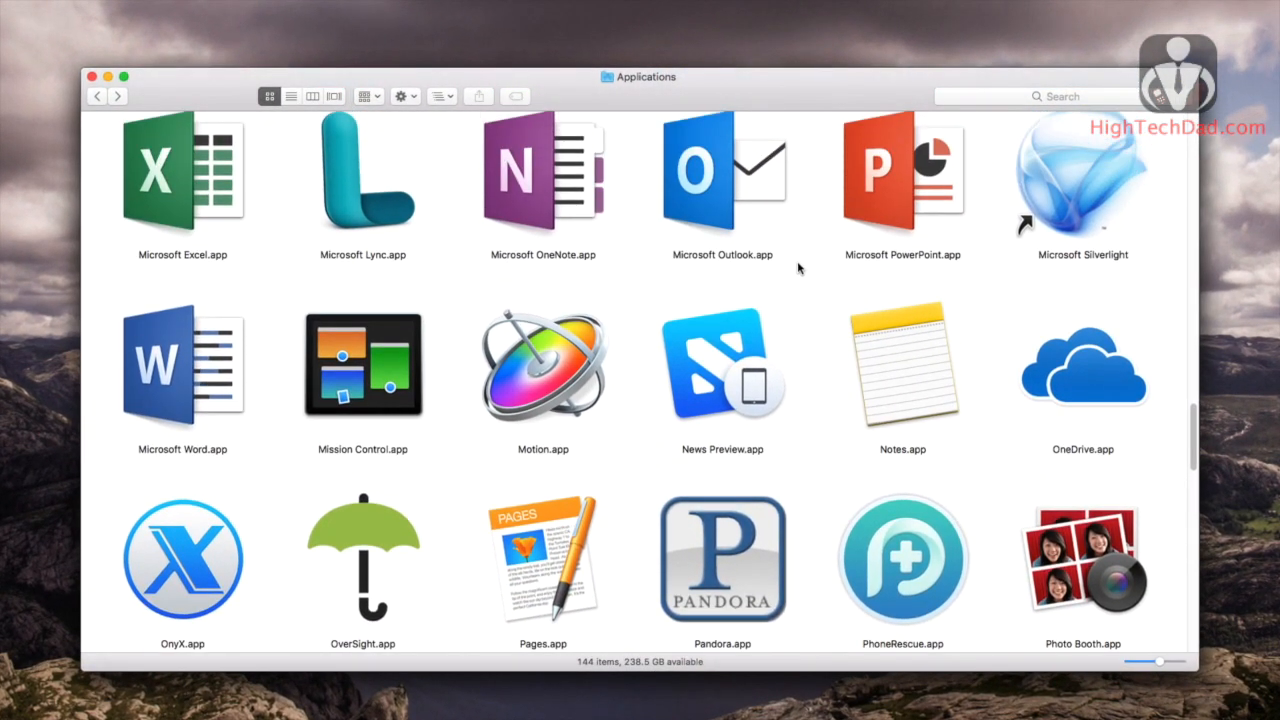
mouse_move(1050, 348)
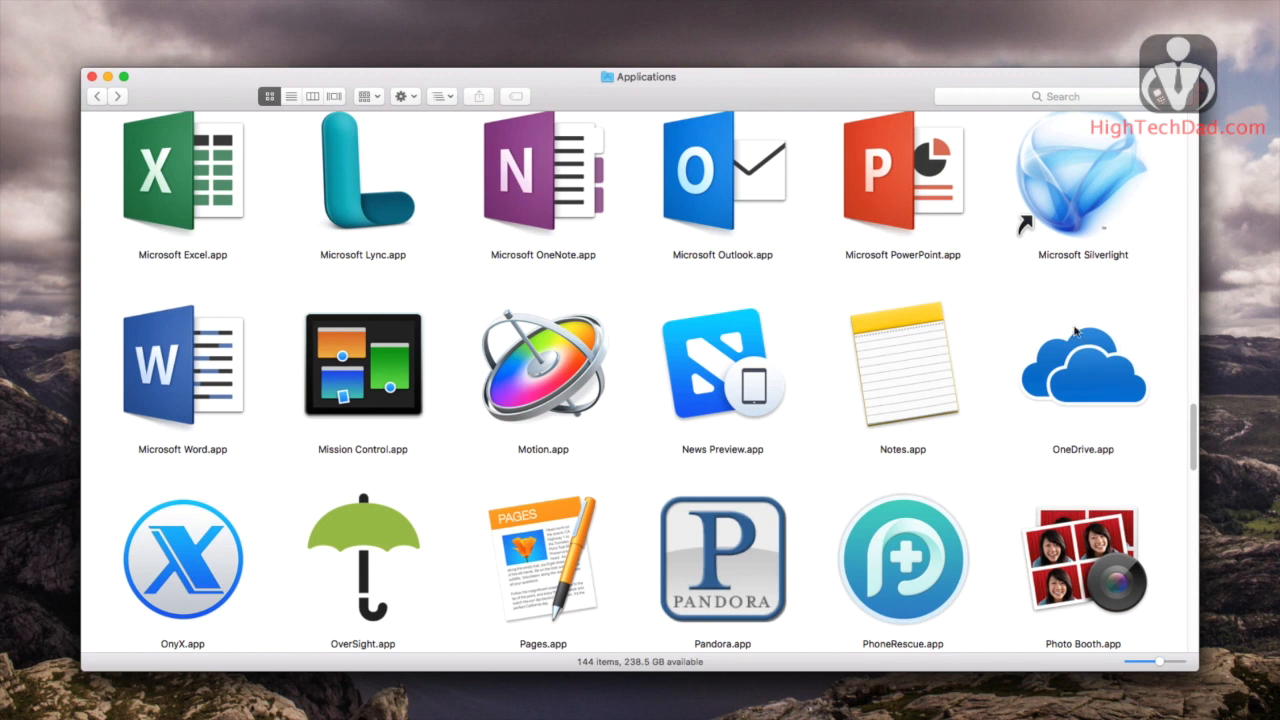
Show the package contents of OneDrive.app in Applications
right_click(1082, 366)
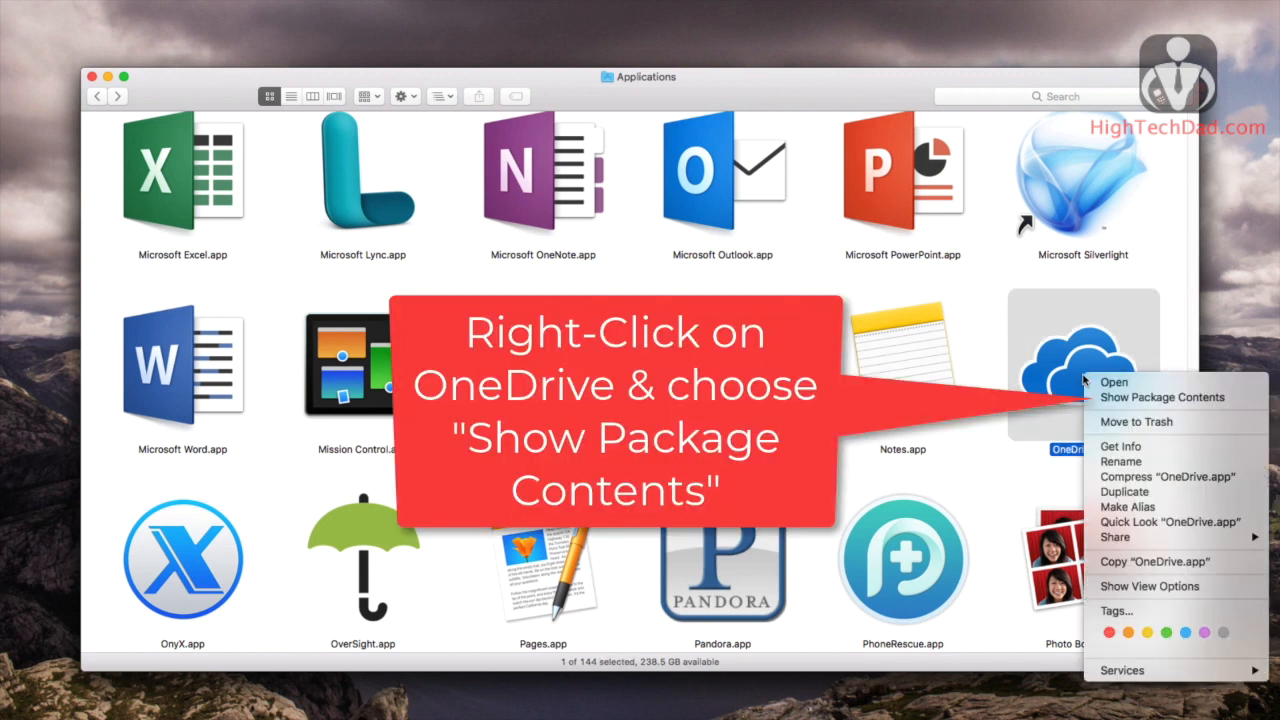
mouse_move(1162, 396)
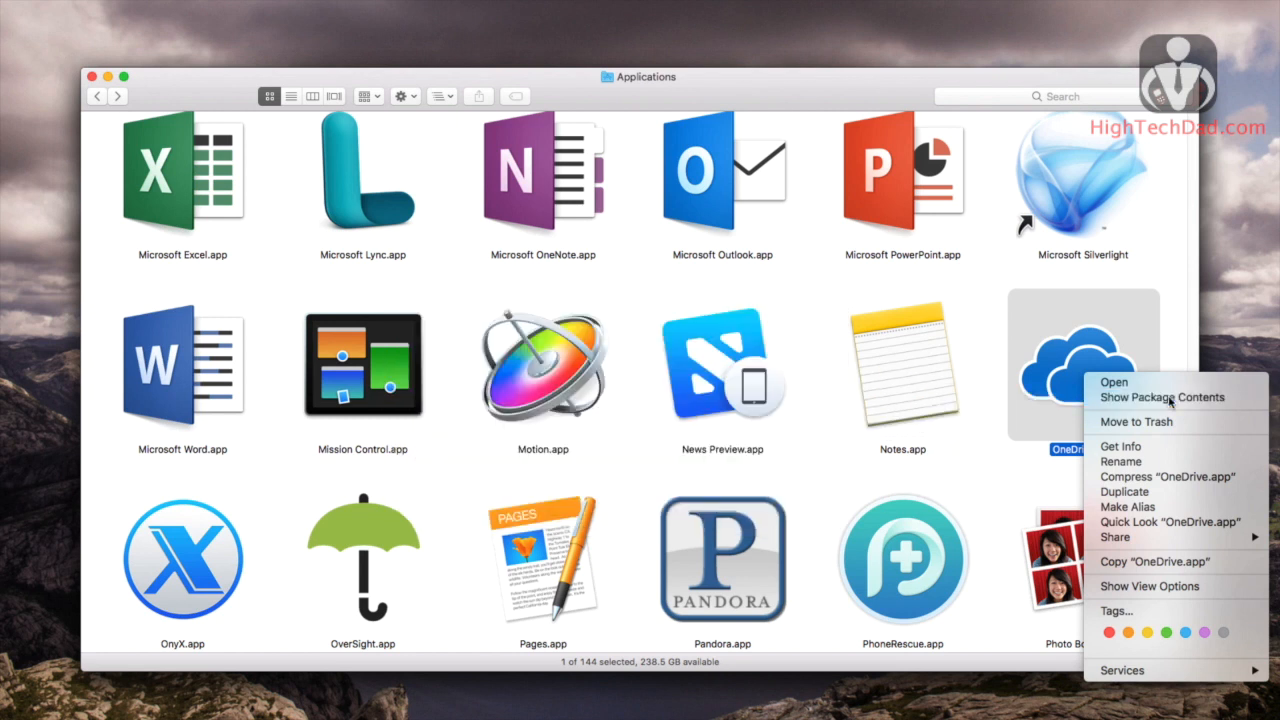
click(1144, 396)
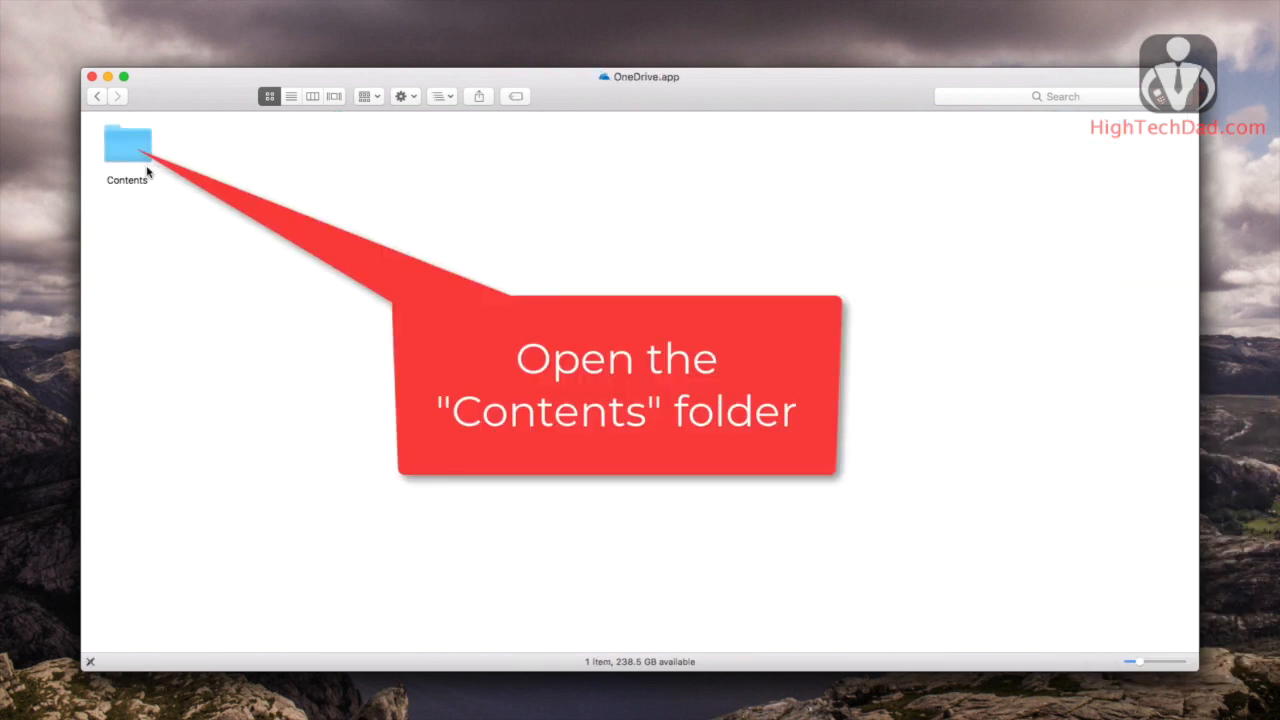
Go into the Contents folder and then the Resources folder of the OneDrive package
double_click(128, 140)
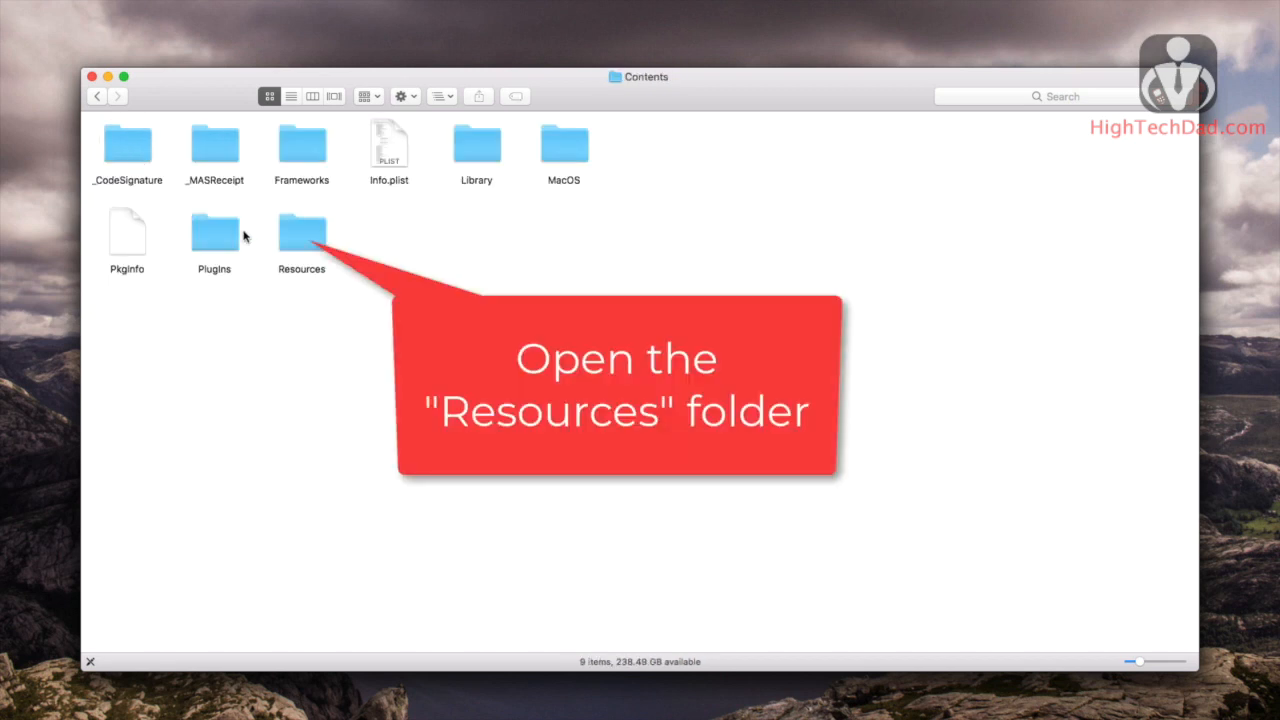
mouse_move(306, 240)
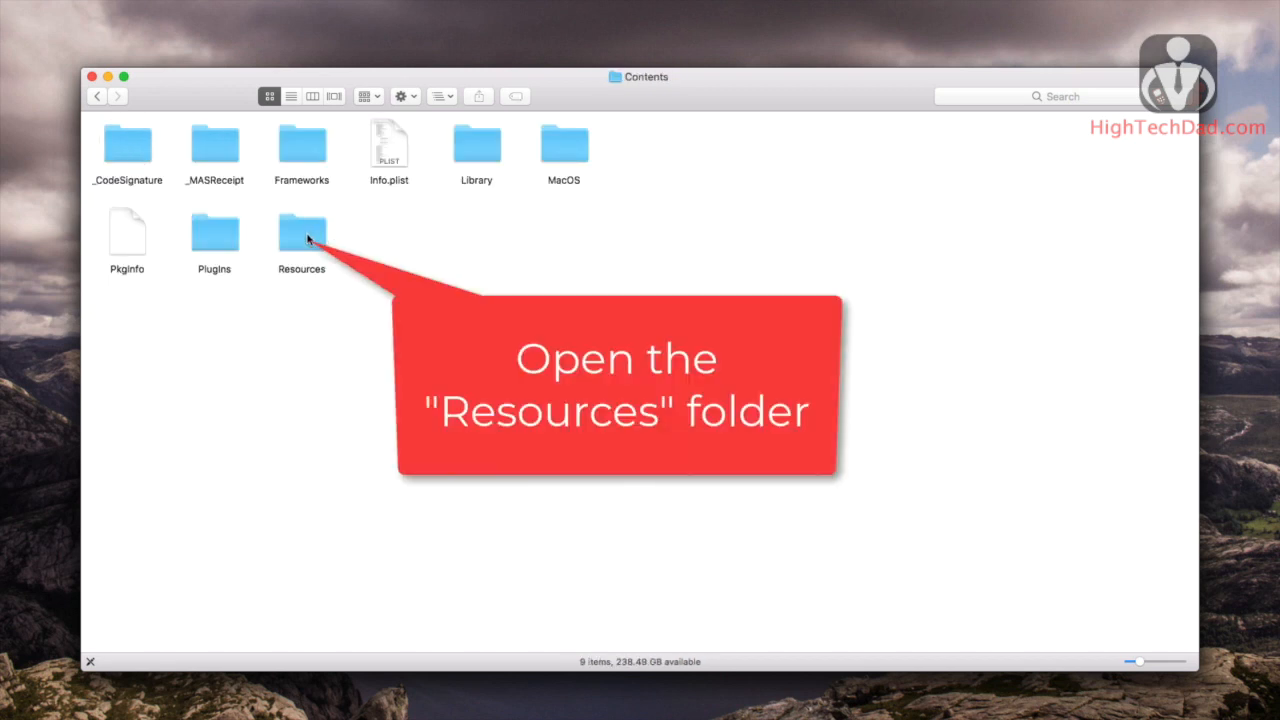
click(300, 236)
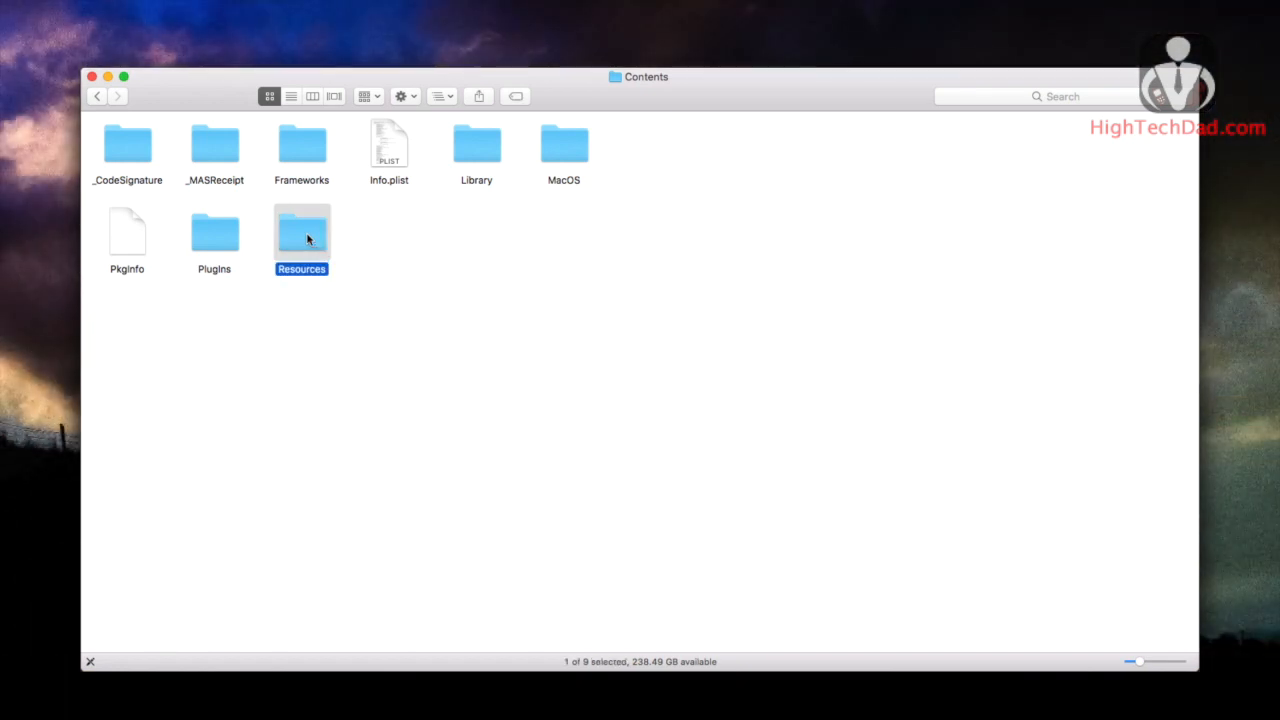
double_click(300, 236)
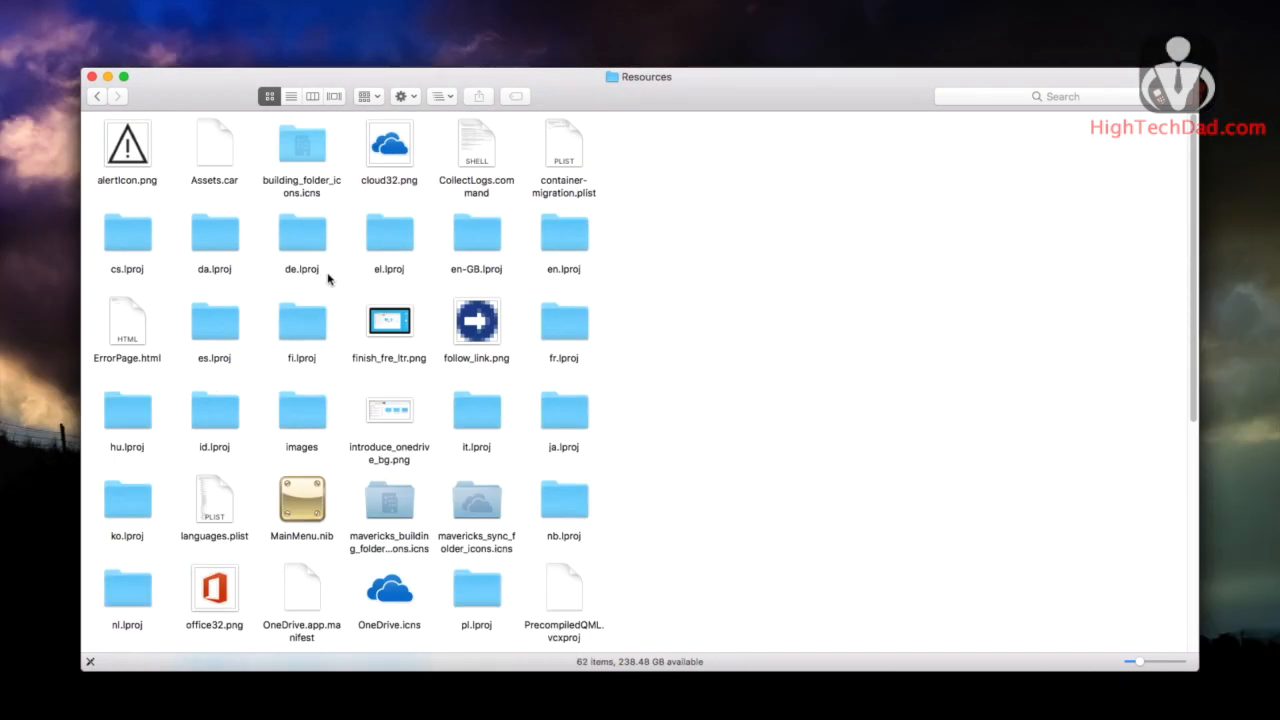
Locate ResetOneDriveApp.command and bring up its actions menu to open it
scroll(down, 3)
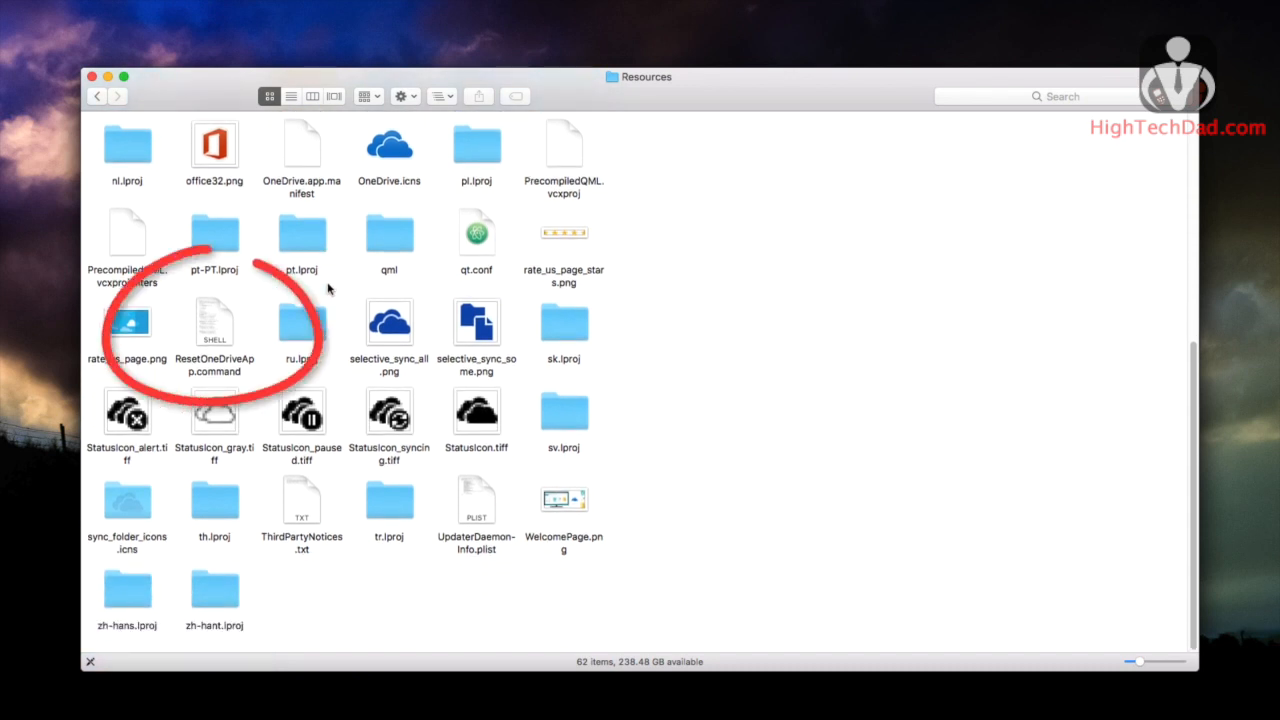
click(214, 324)
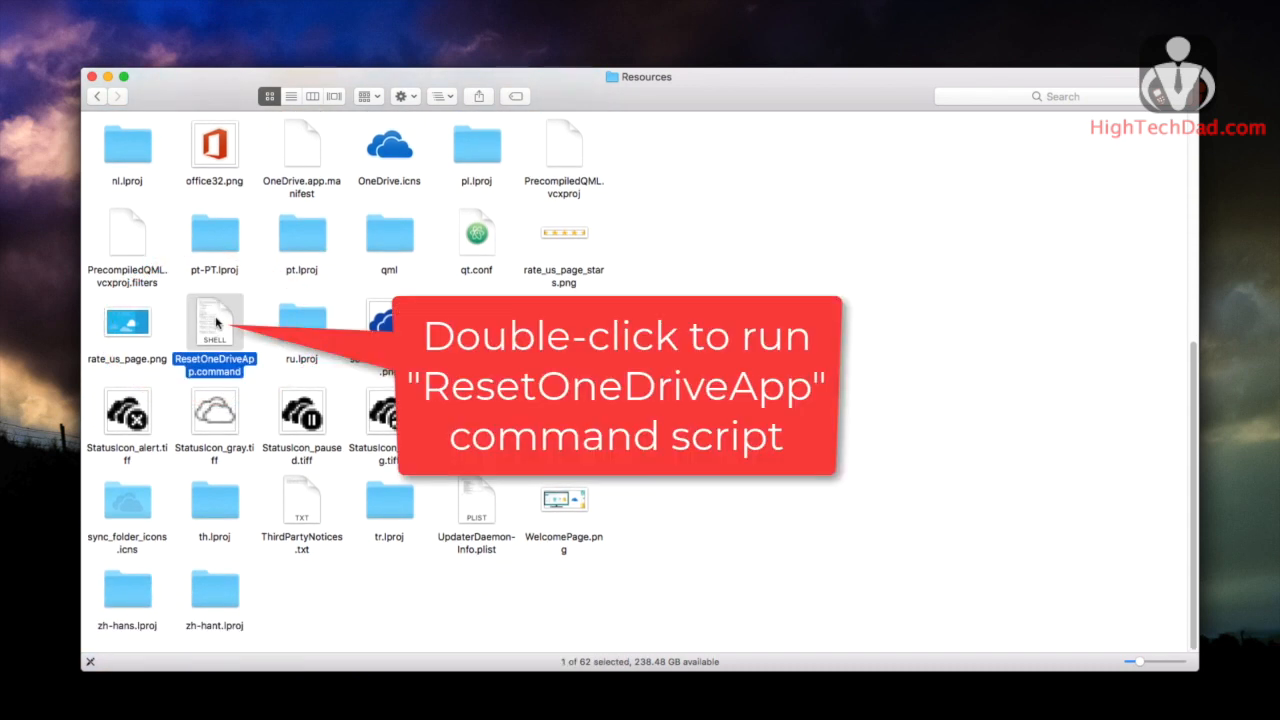
right_click(214, 324)
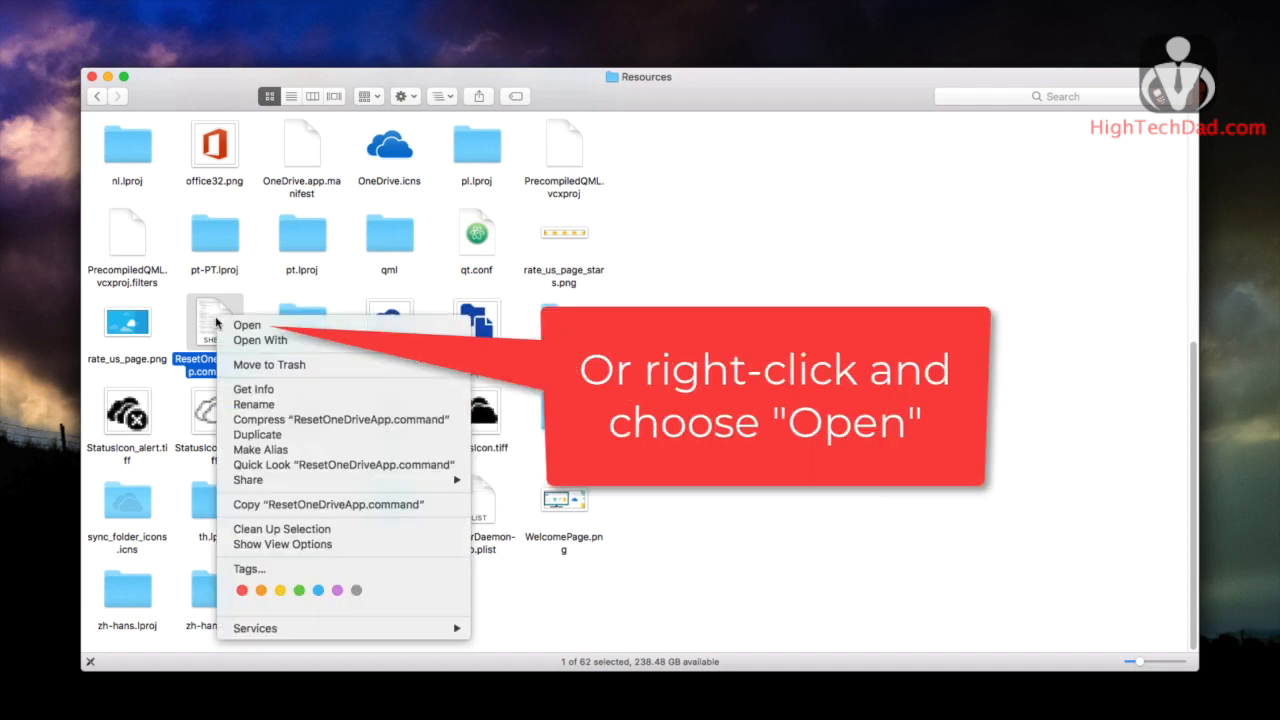